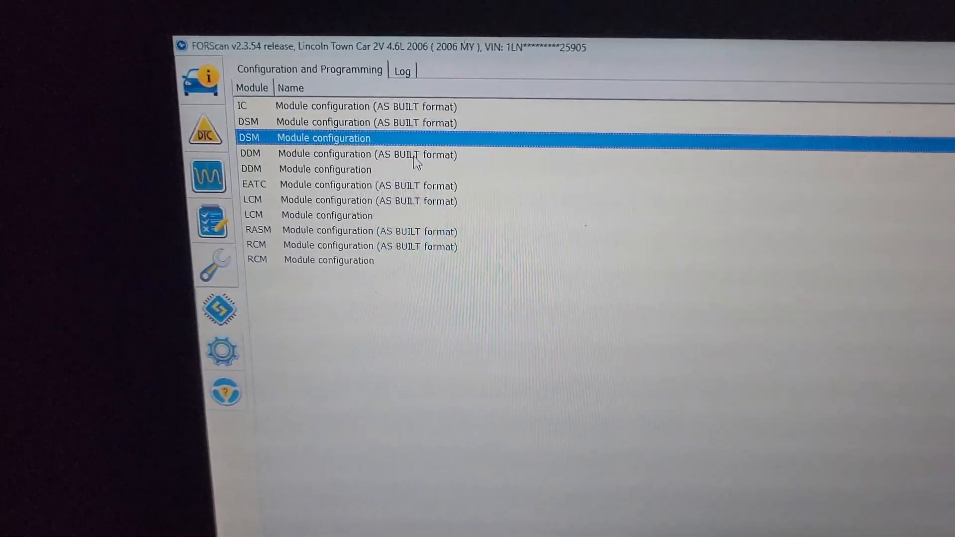
- Run the DSM 'Module configuration' procedure from the Configuration and Programming list
double_click(323, 138)
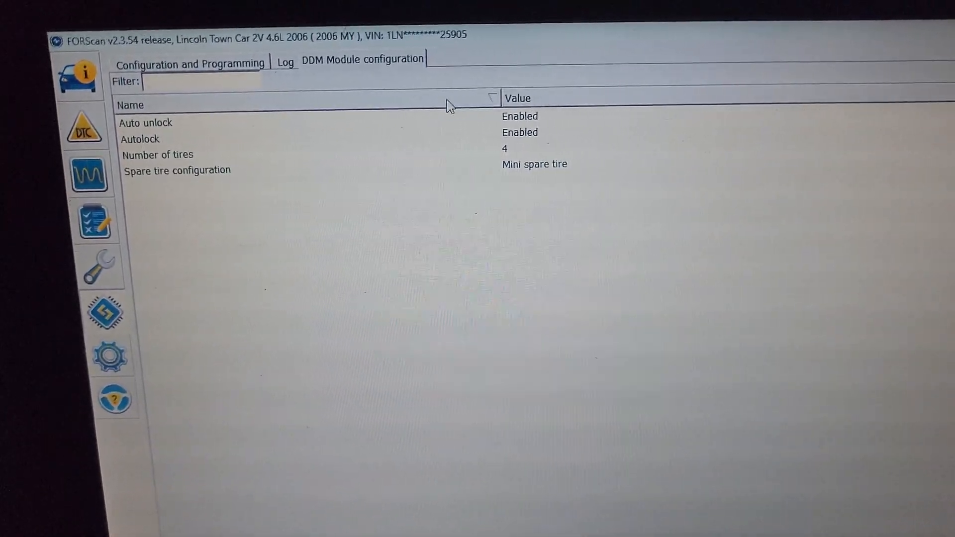
- Open the DDM module configuration to see auto unlock, autolock, four tires and mini spare
click(147, 122)
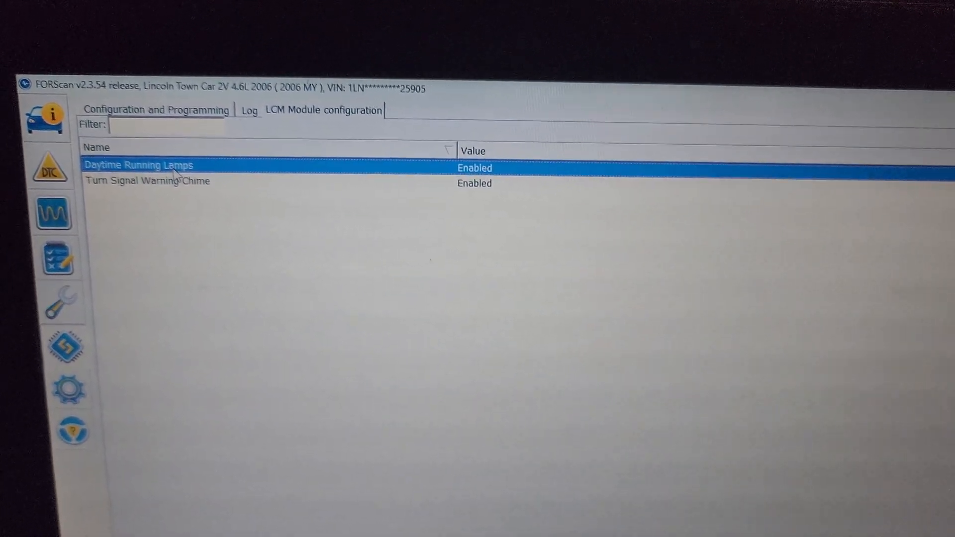
- Change the LCM Daytime Running Lamps setting to '0 - Disabled'
click(396, 253)
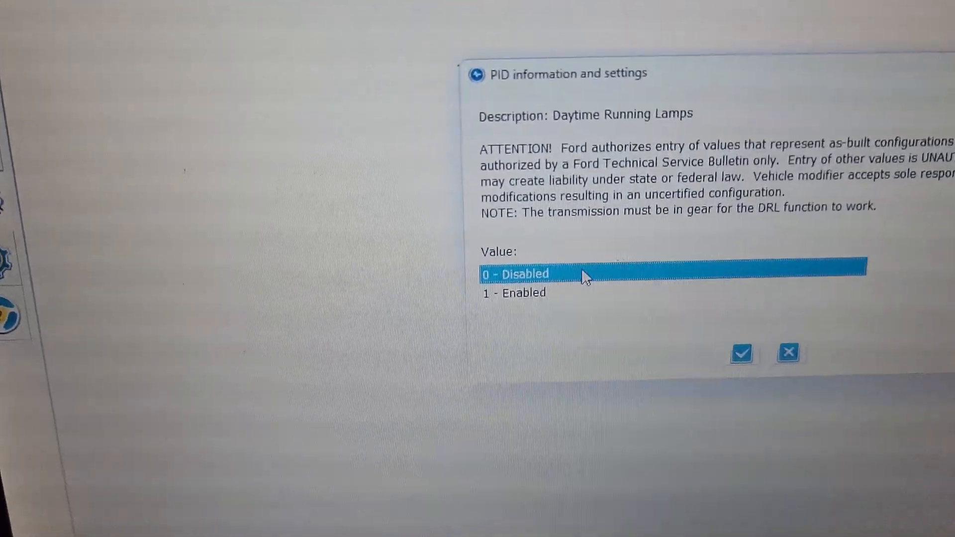
click(741, 353)
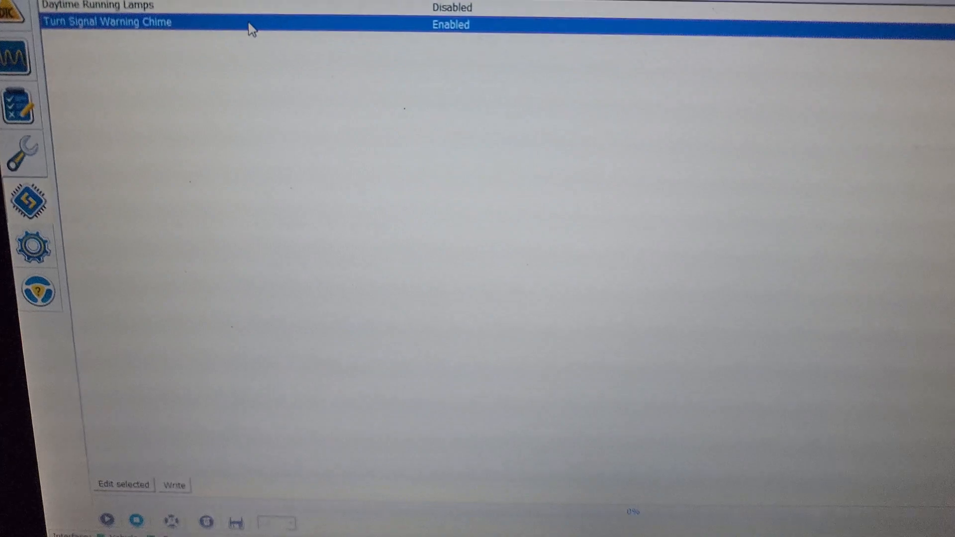
- Write the Daytime Running Lamps Enabled-to-Disabled change to the LCM and acknowledge success
click(174, 485)
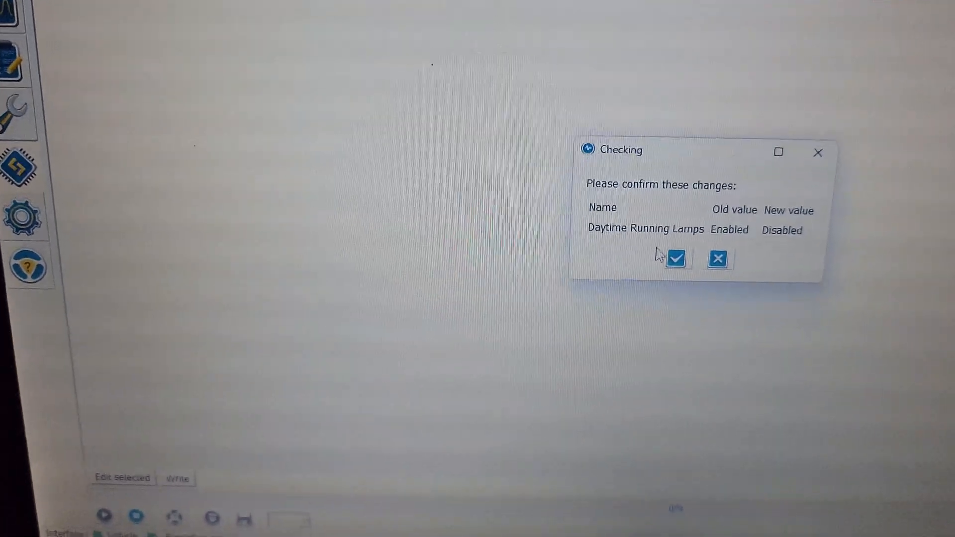
click(675, 259)
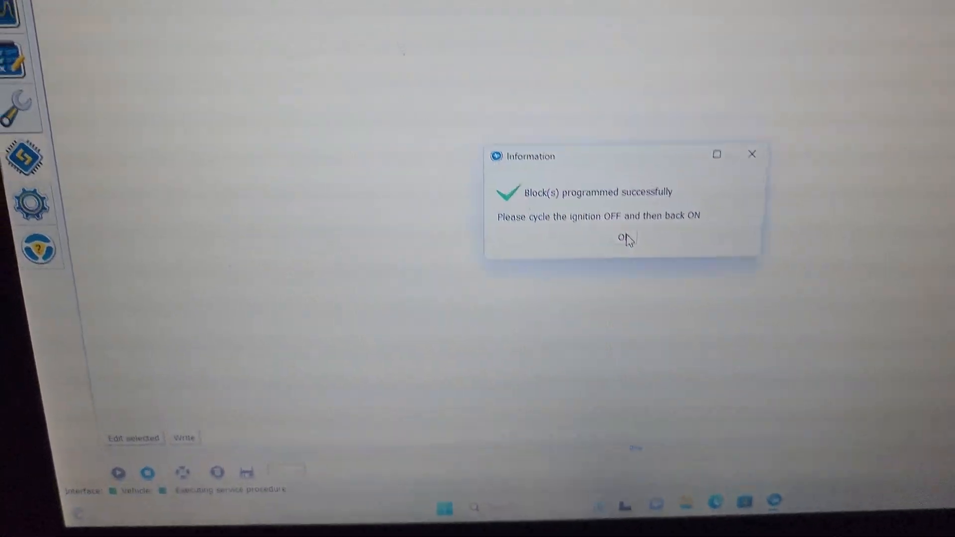
click(621, 237)
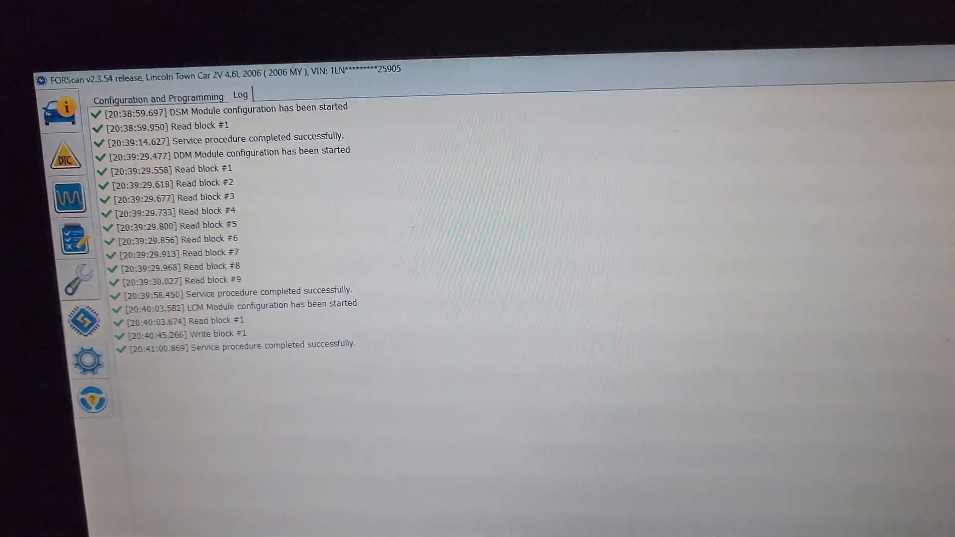
- Confirm the LCM write in the log, then return to the module configuration procedures
click(128, 429)
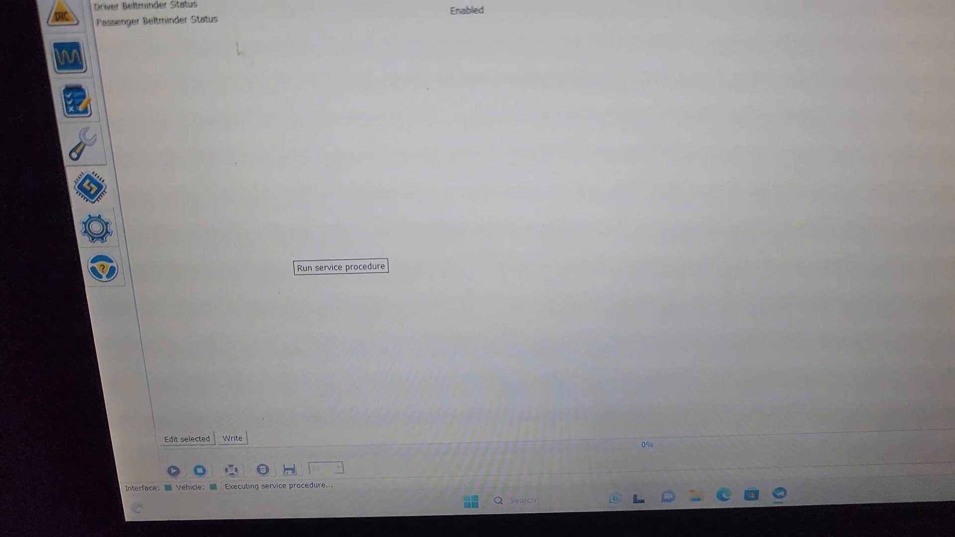
click(340, 267)
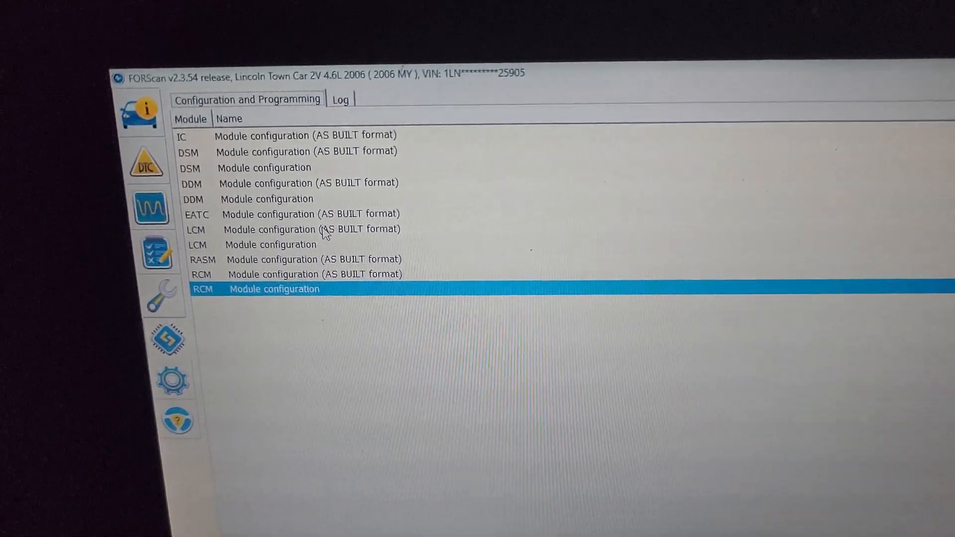
- Select and run the LCM 'Module configuration (AS BUILT format)' procedure
click(310, 230)
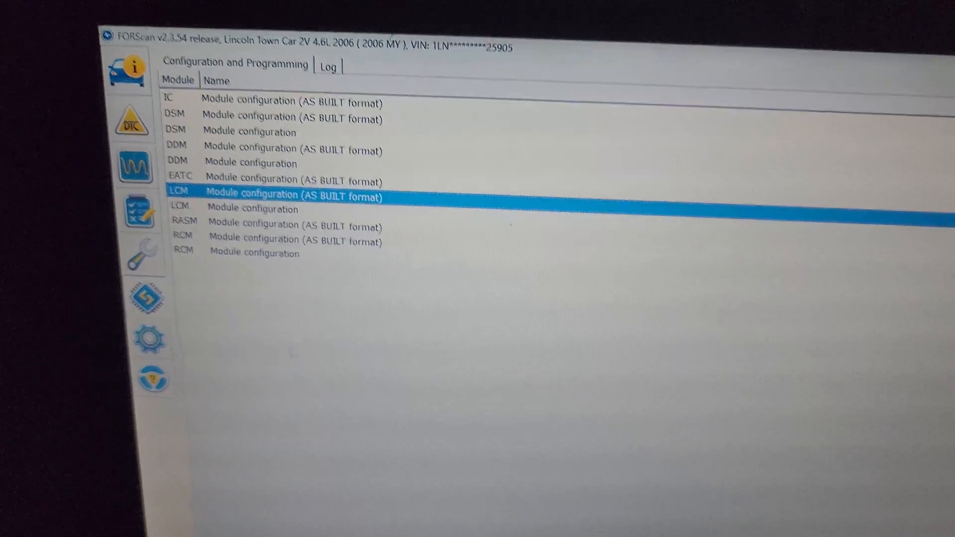
double_click(293, 196)
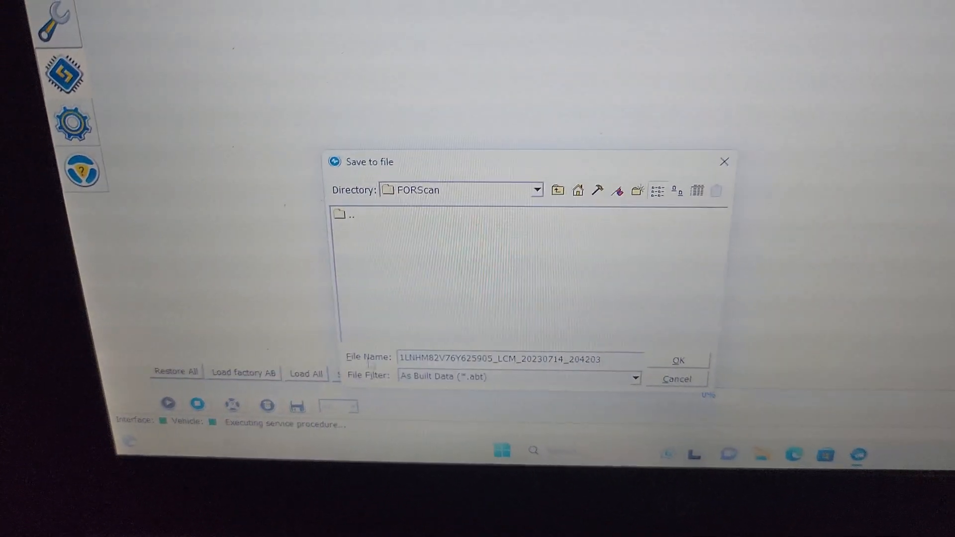
- Save the LCM As Built data file into the Laptop's Downloads folder
click(557, 190)
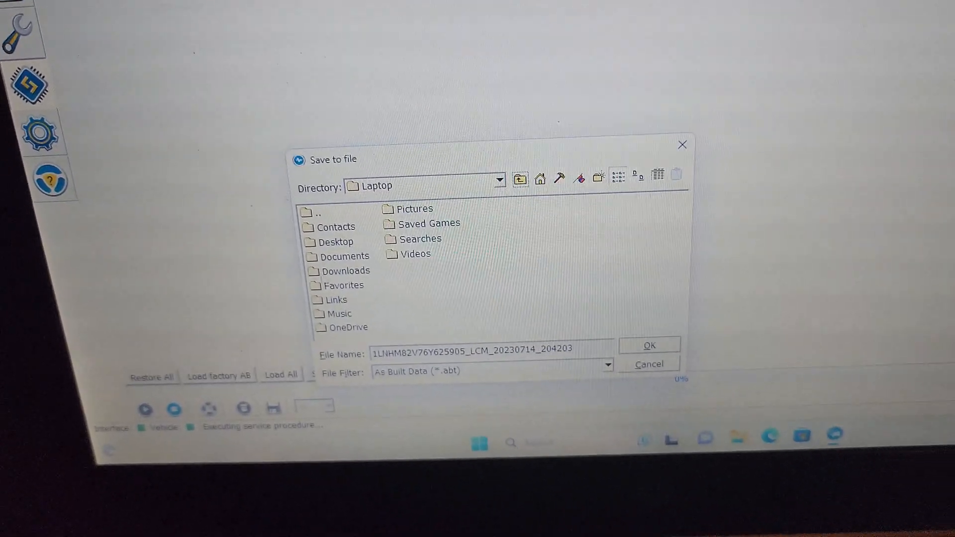
double_click(349, 271)
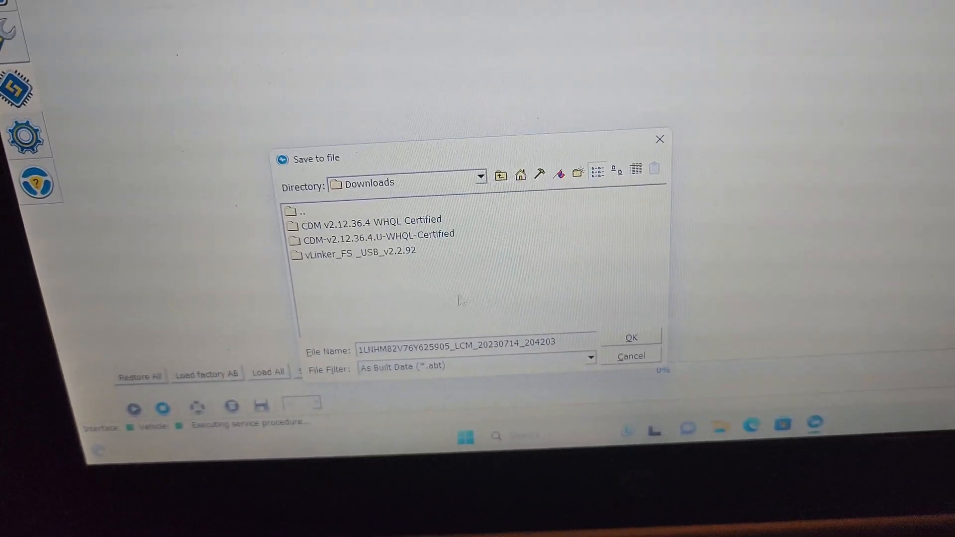
click(630, 337)
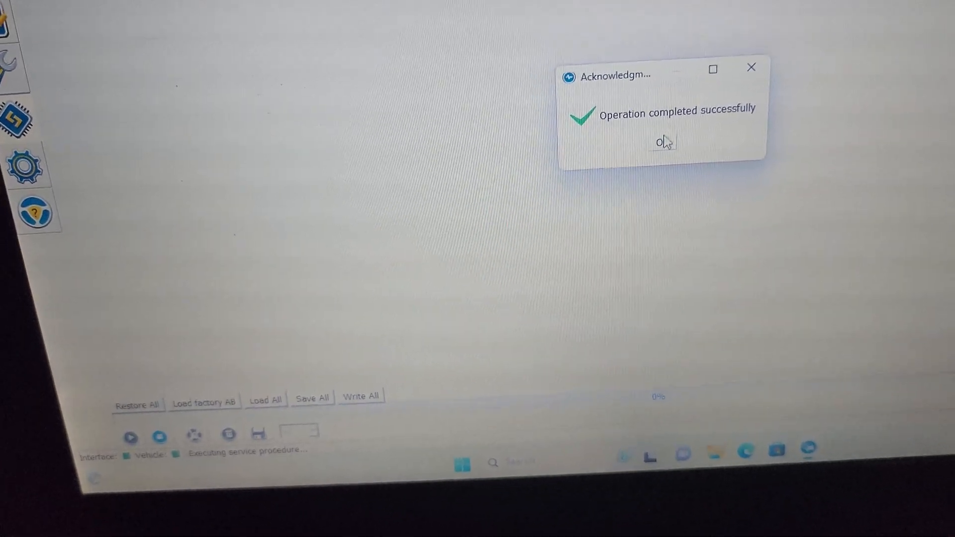
click(662, 141)
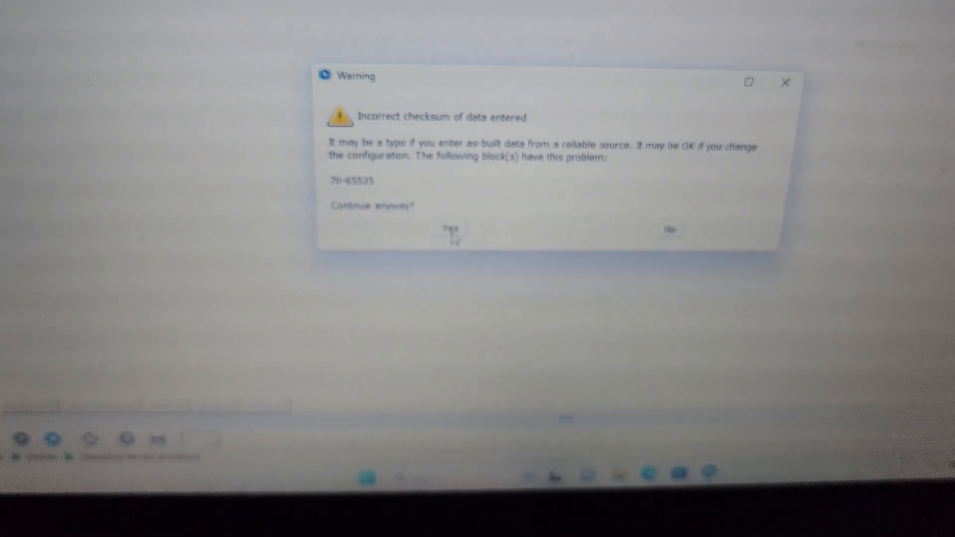
- Continue past the incorrect-checksum warning to start the LCM As-Built procedure
click(450, 230)
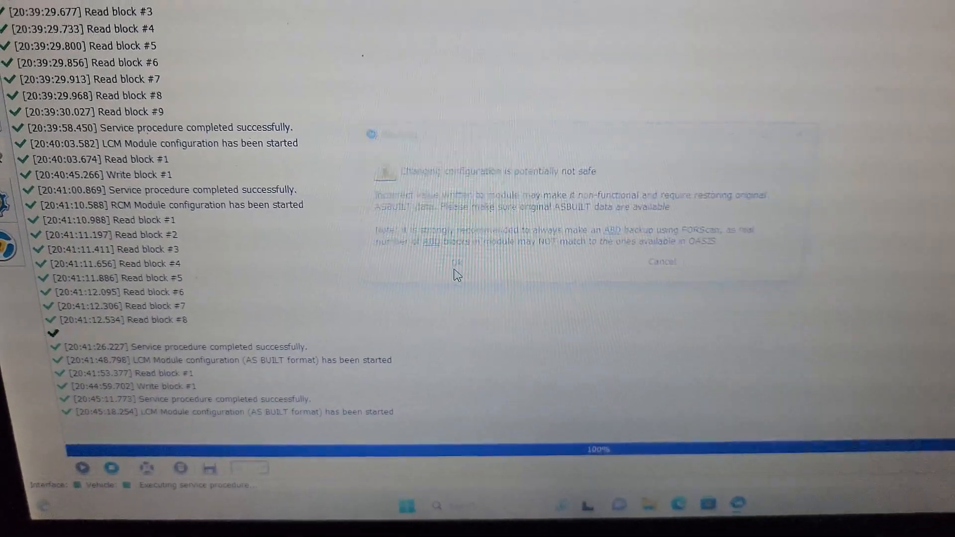
- Accept the unsafe-configuration warning to open the LCM As-Built editor at block 70-01
click(457, 262)
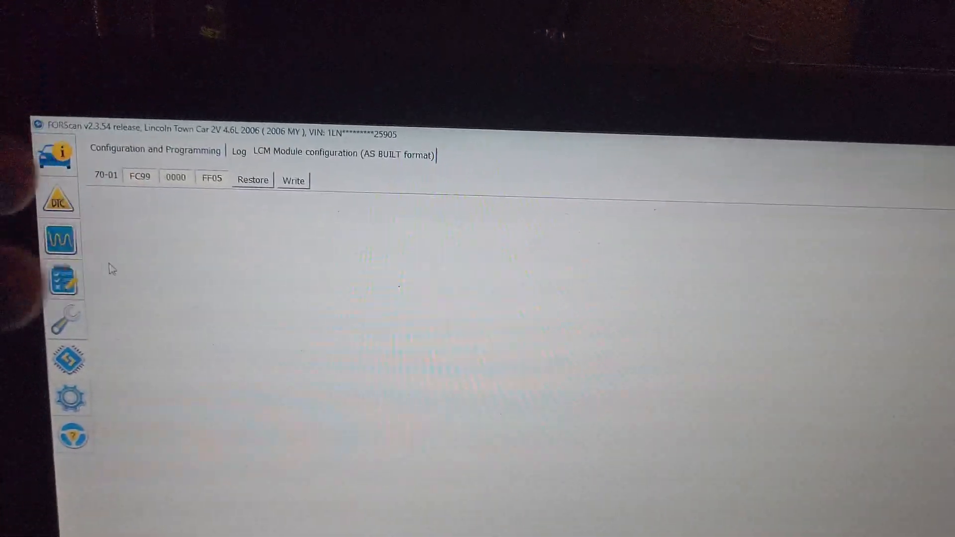
- Browse module trouble codes, check the Drivers Door Module, then open the self-test list
click(239, 151)
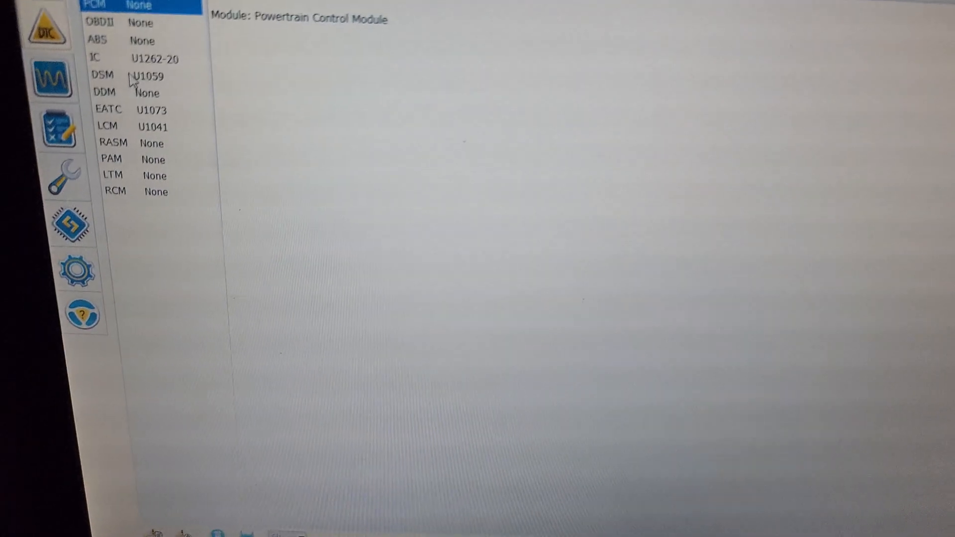
click(146, 93)
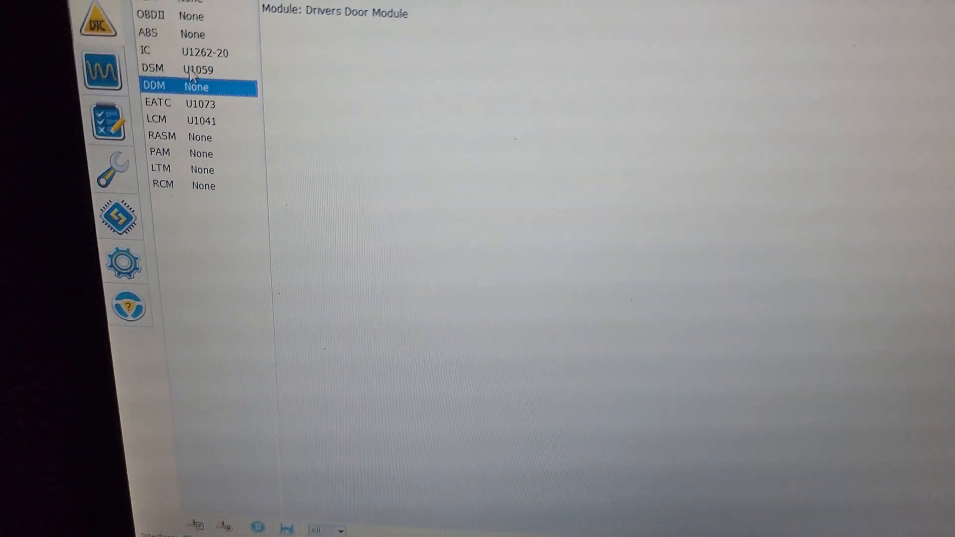
click(161, 140)
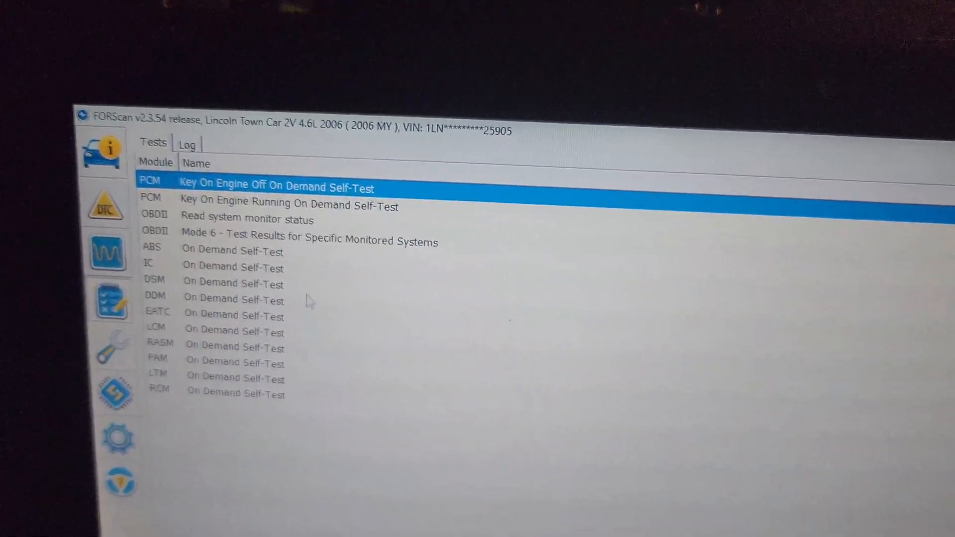
- Select the DSM on-demand self-test, then show the service procedures list
click(232, 239)
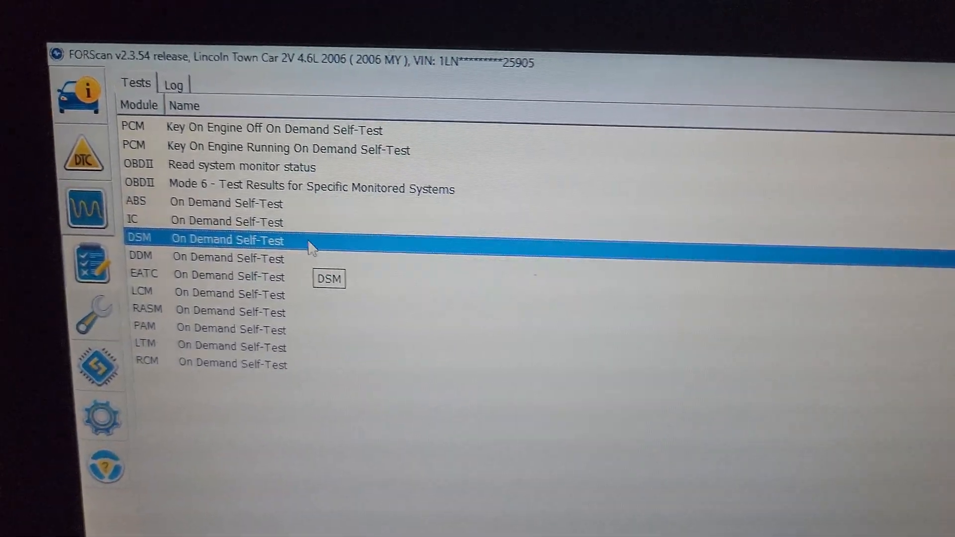
mouse_move(369, 238)
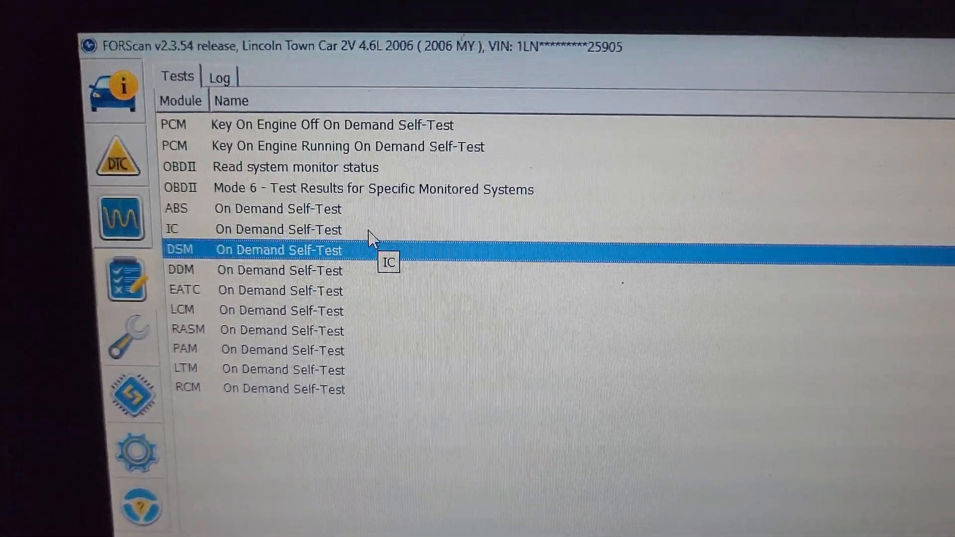
click(274, 324)
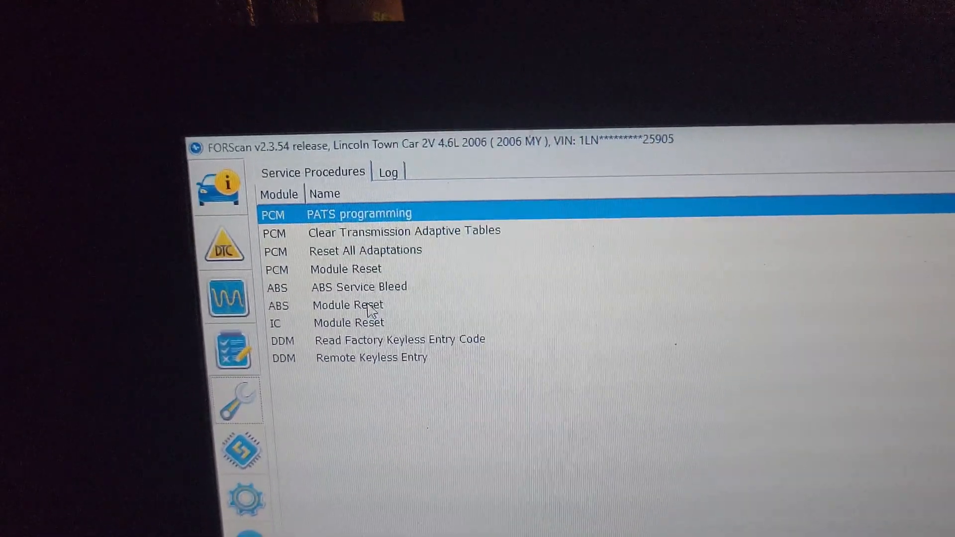
- Select Clear Transmission Adaptive Tables, then show module part numbers and software versions
click(404, 232)
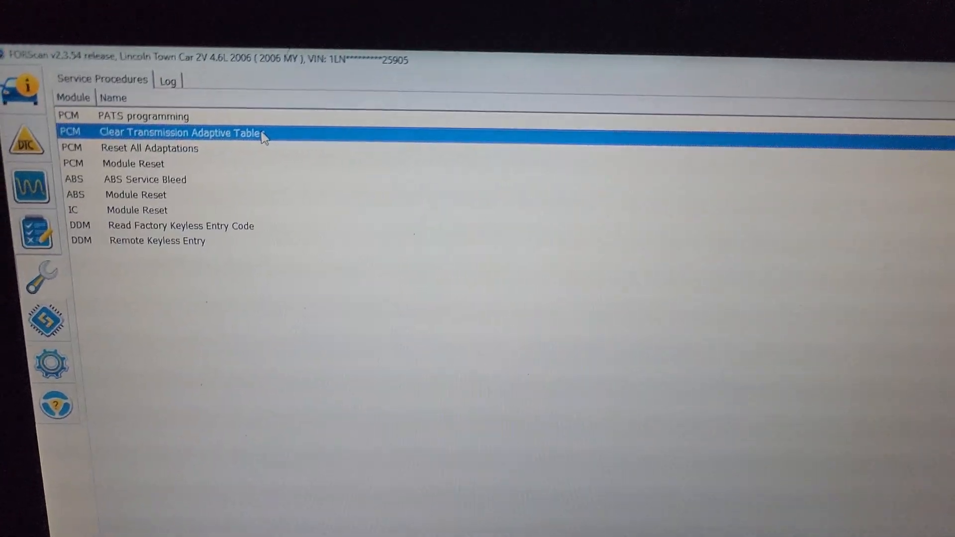
click(176, 225)
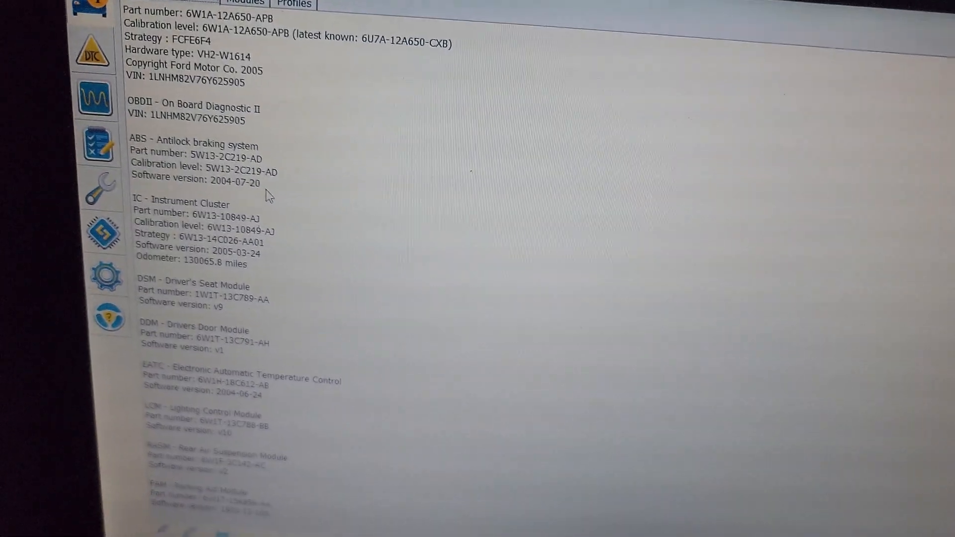
scroll(down, 3)
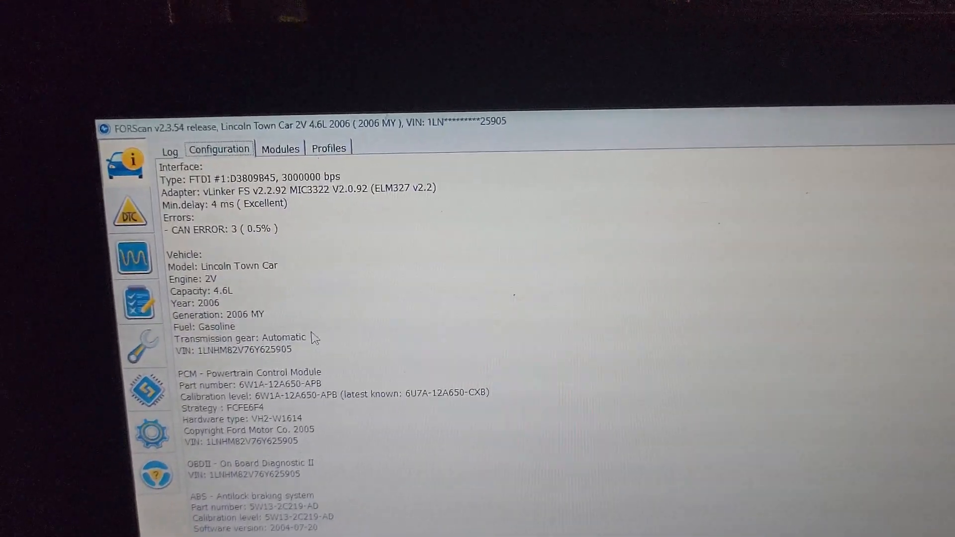
scroll(down, 3)
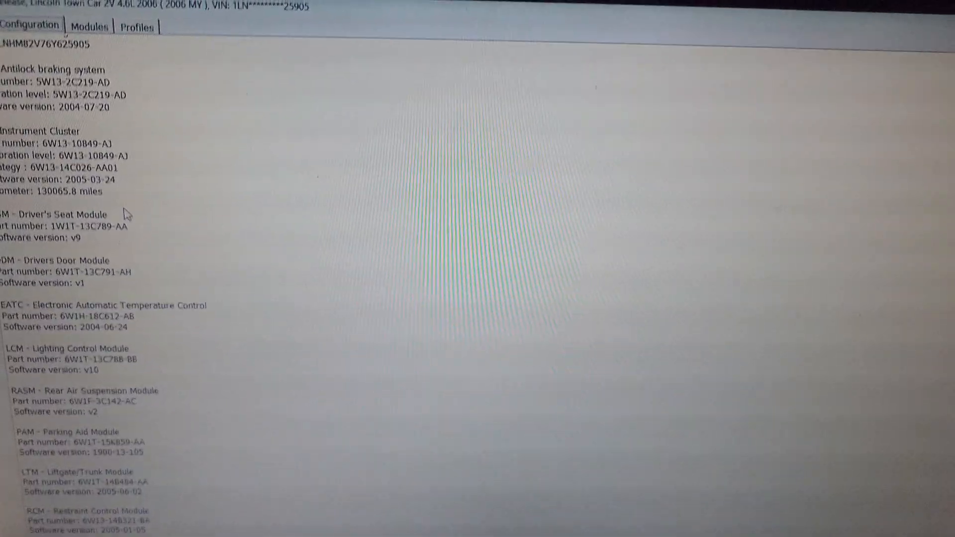
scroll(down, 3)
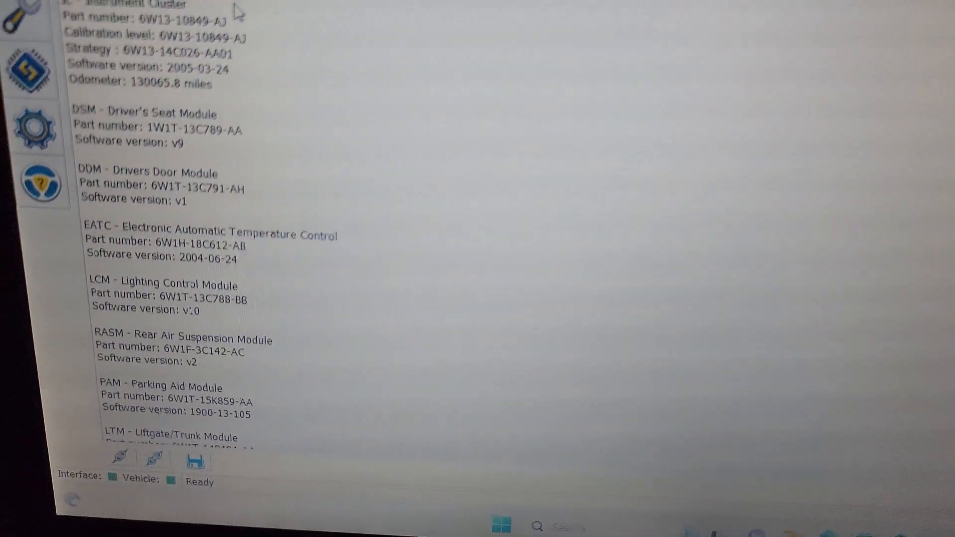
scroll(up, 3)
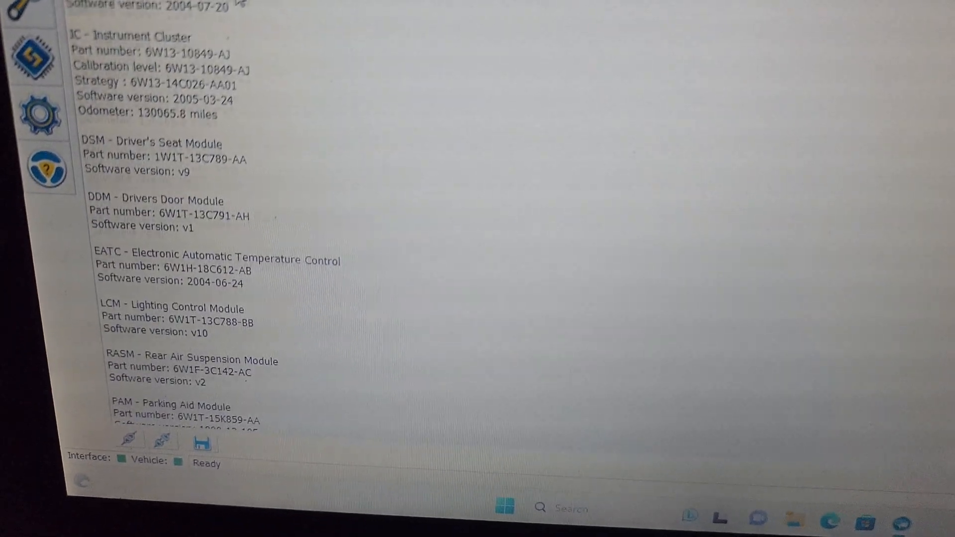
scroll(up, 3)
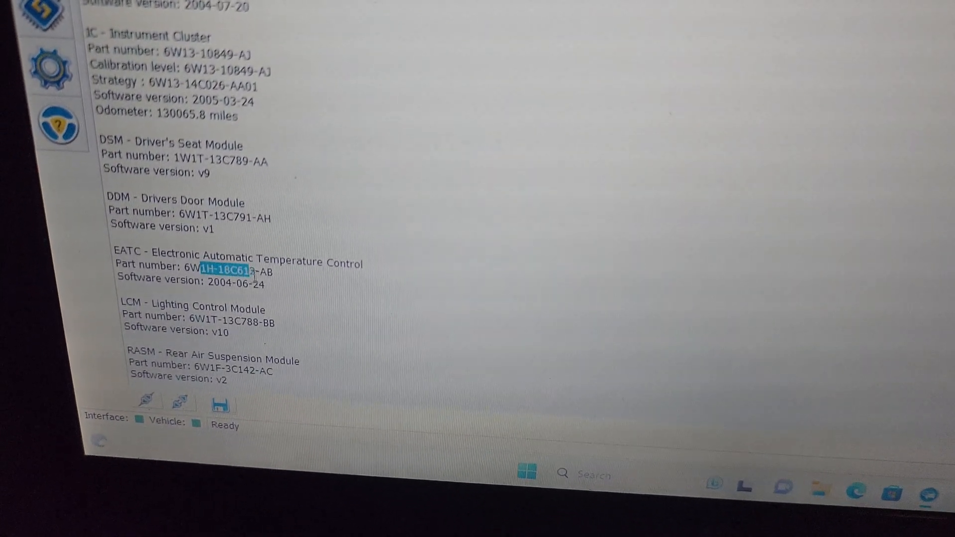
scroll(up, 3)
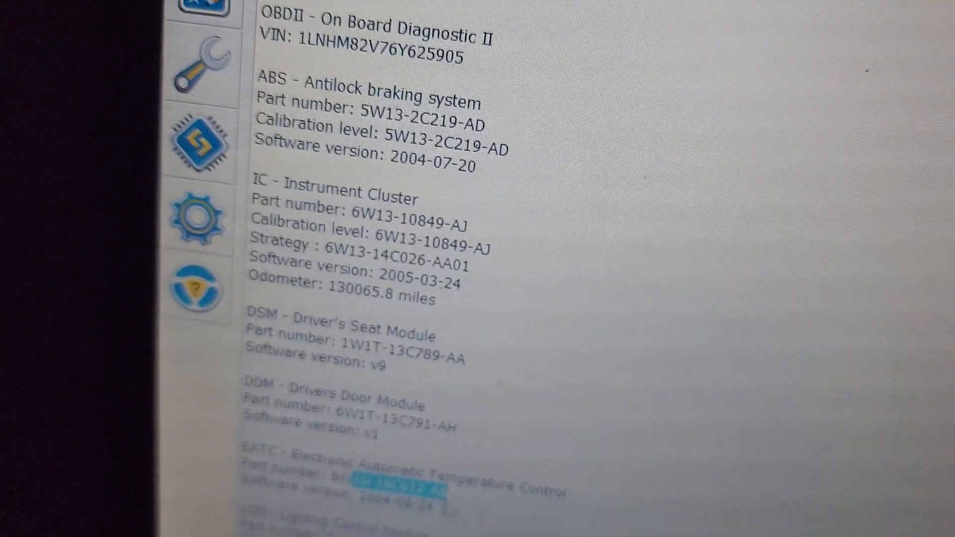